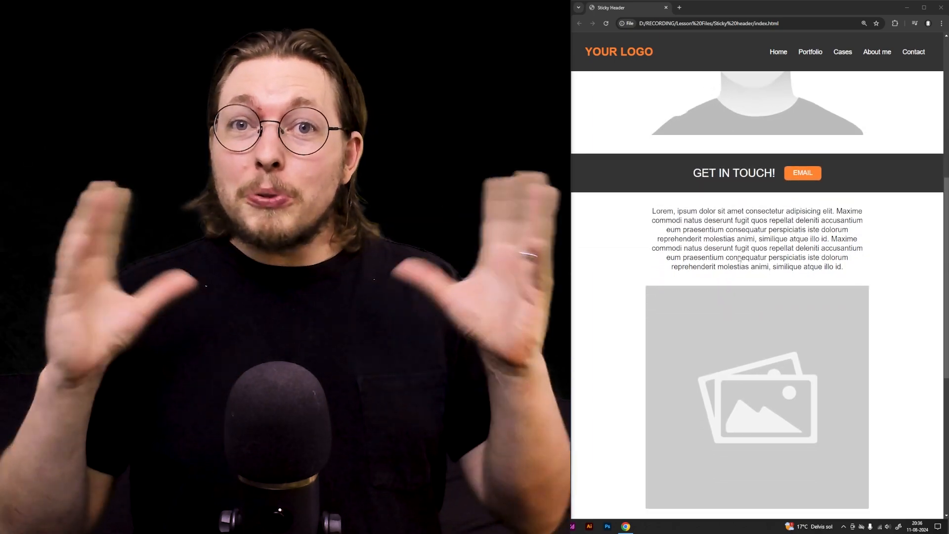
Switch from the page markup to the style.css stylesheet.
scroll(down, 3)
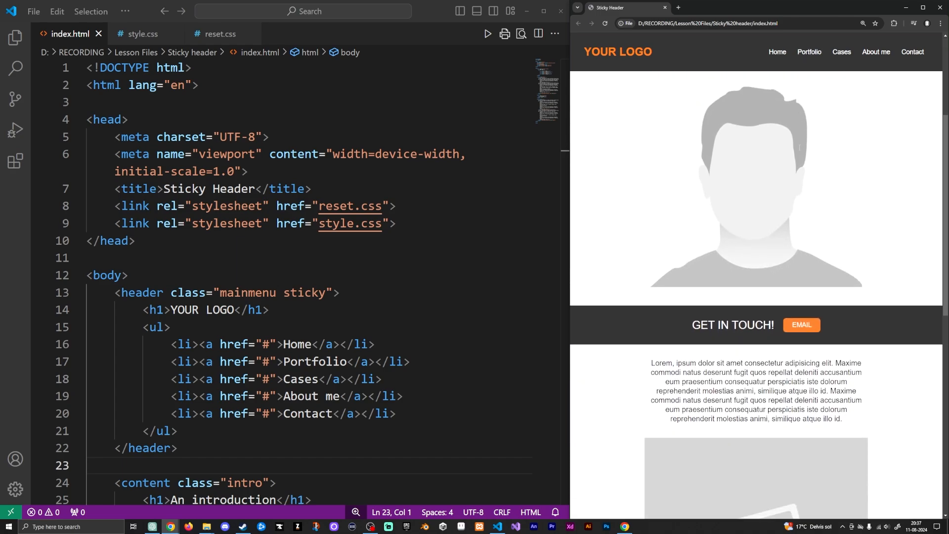
scroll(down, 3)
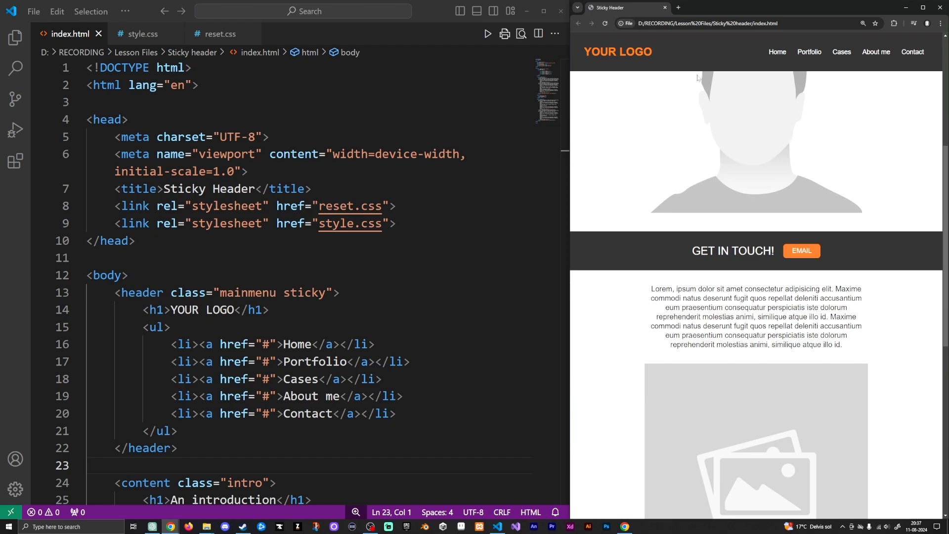
mouse_move(718, 143)
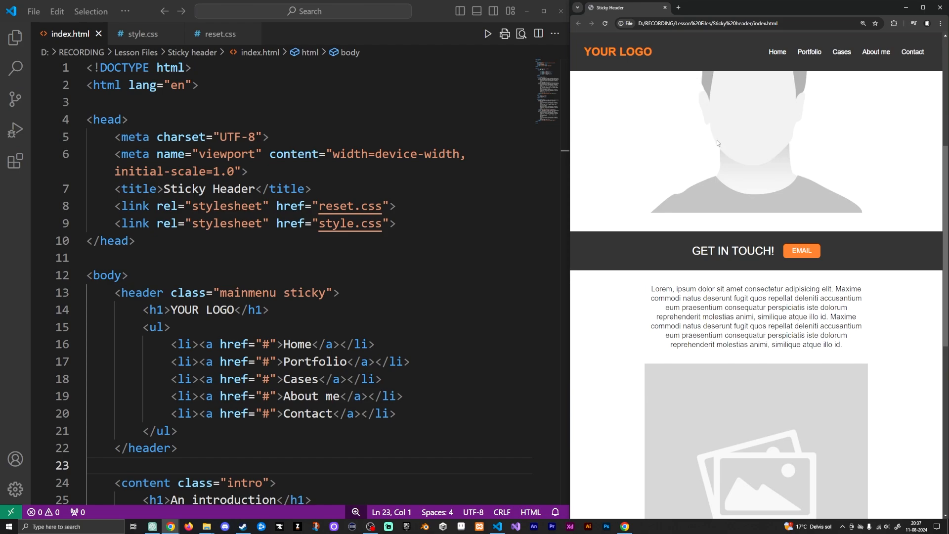
scroll(down, 3)
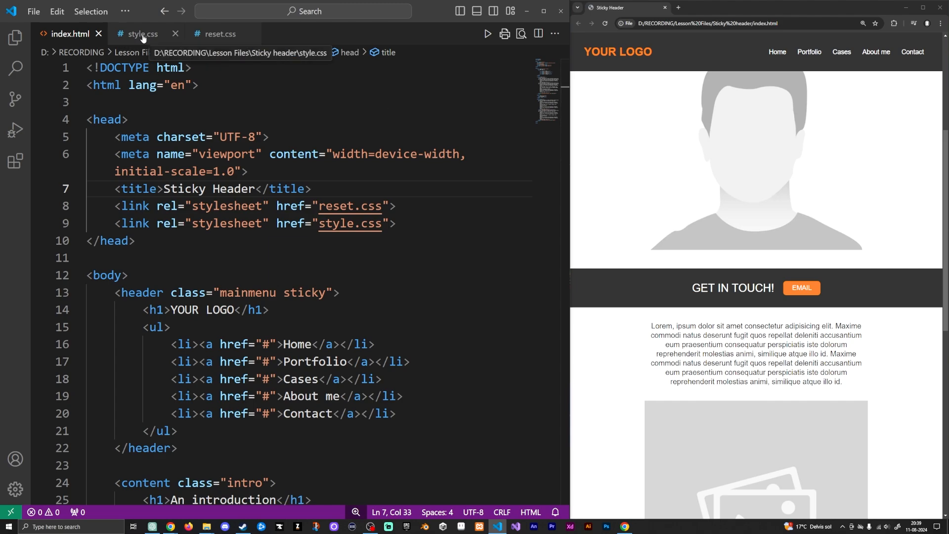
click(139, 33)
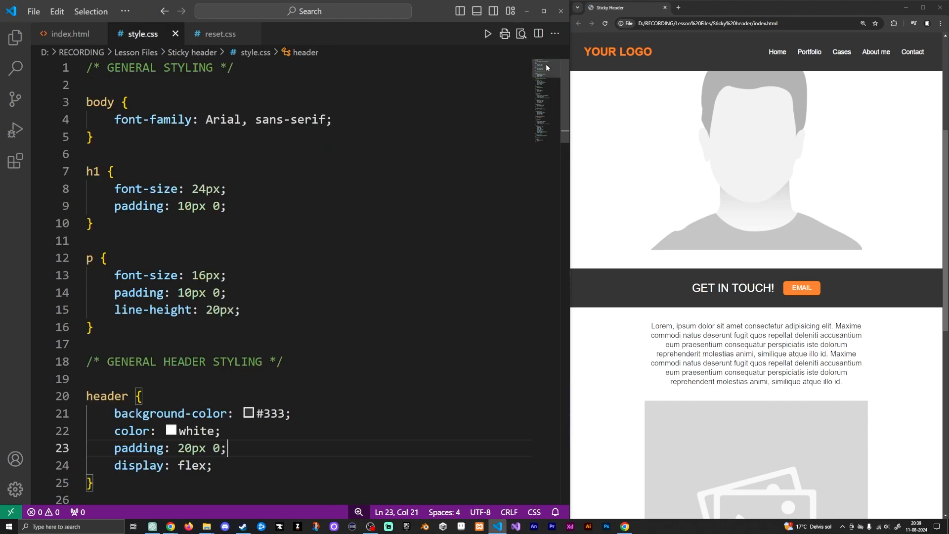
Locate the .sticky rule with position: sticky and select its top: 0 declaration.
scroll(down, 3)
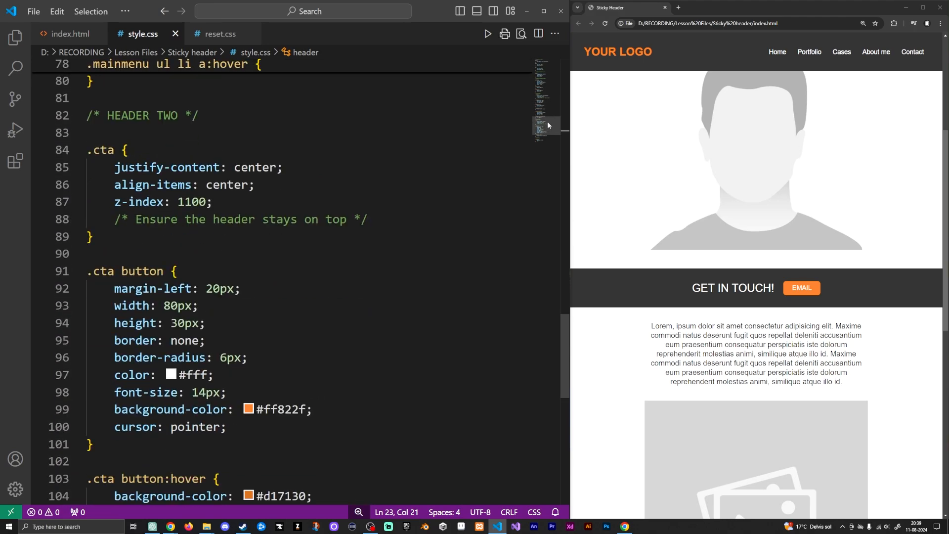
scroll(down, 3)
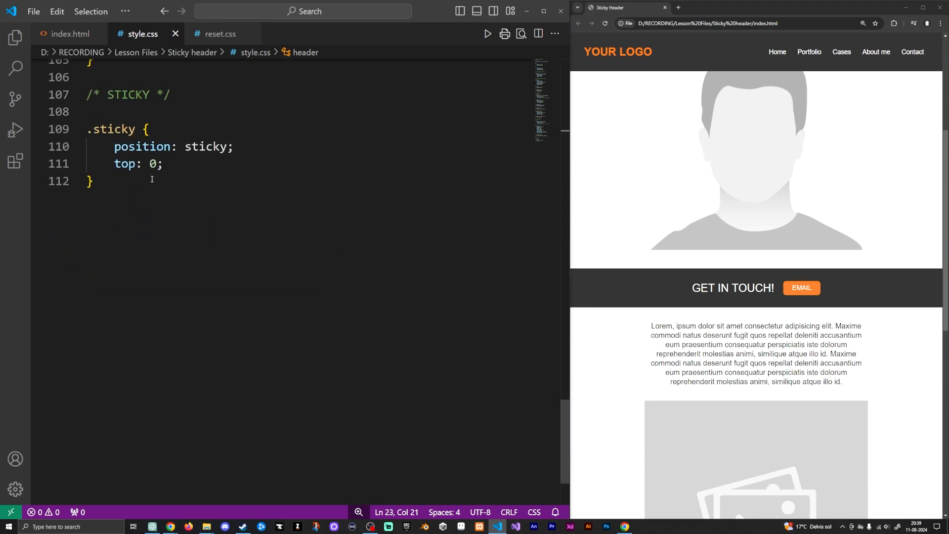
drag(87, 129, 92, 181)
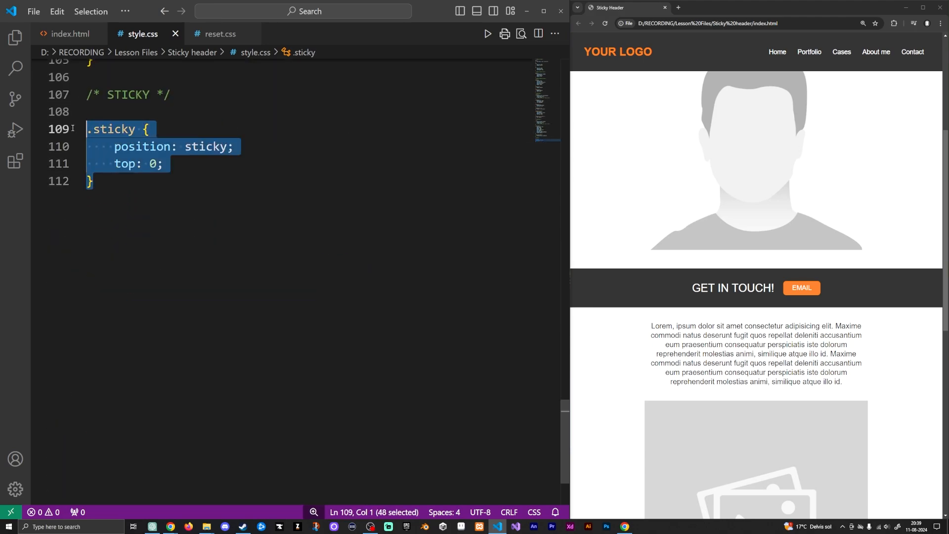
click(247, 147)
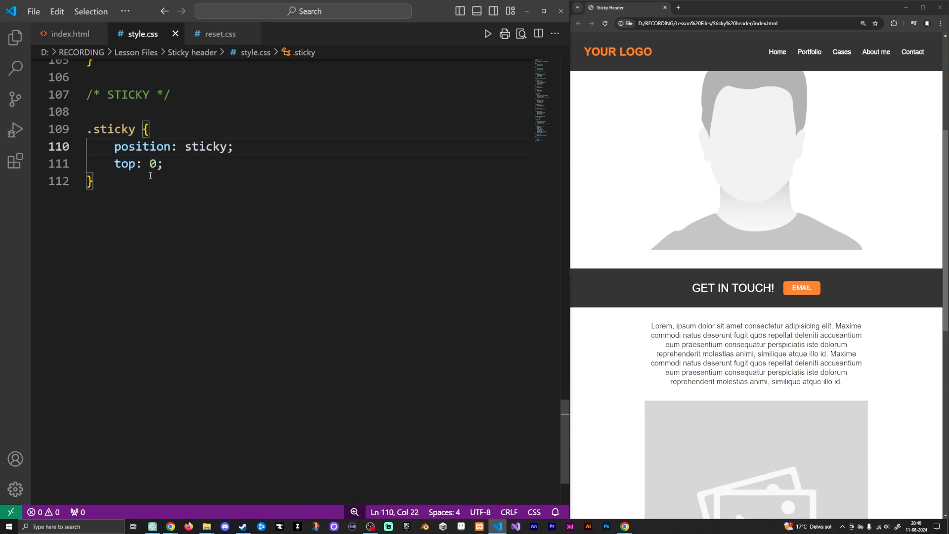
triple_click(137, 163)
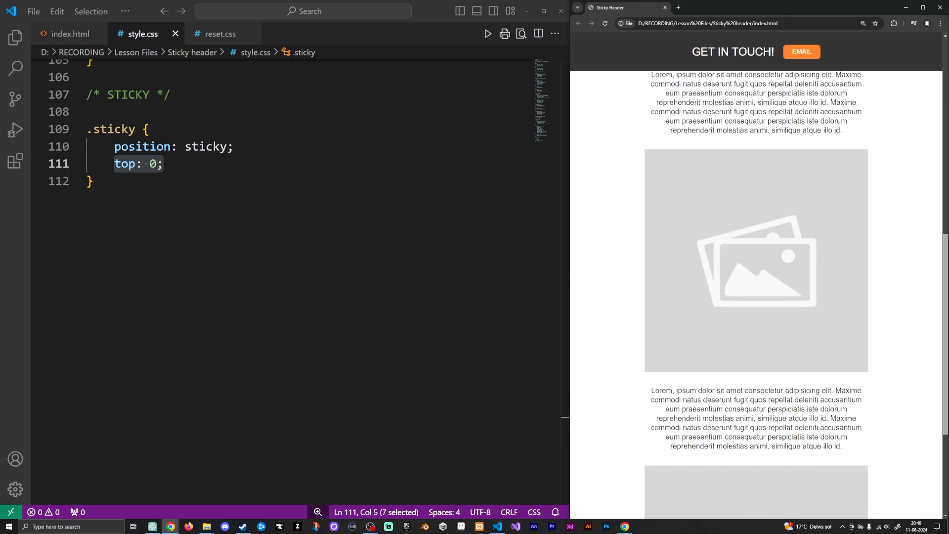
scroll(down, 3)
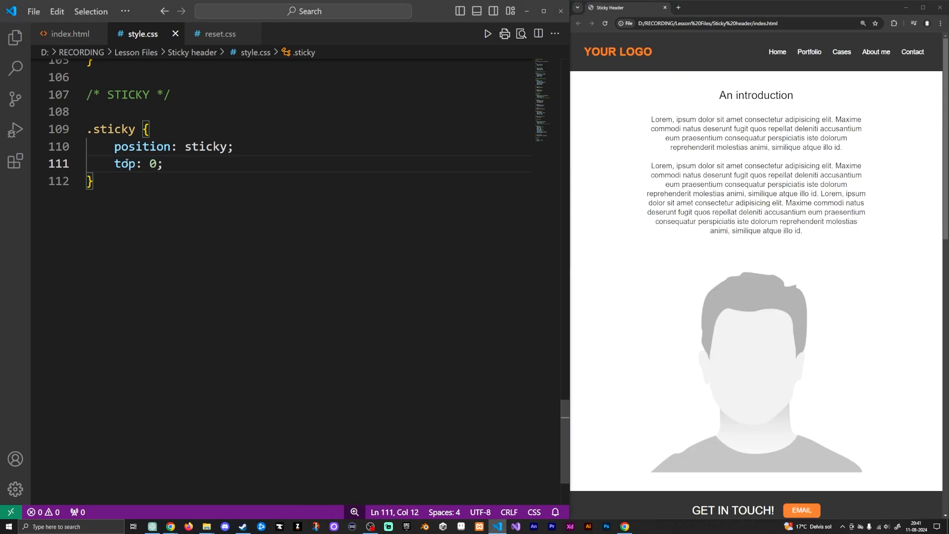
Change the .sticky rule to bottom: 0 and reload the Chrome preview to test it.
text(bot)
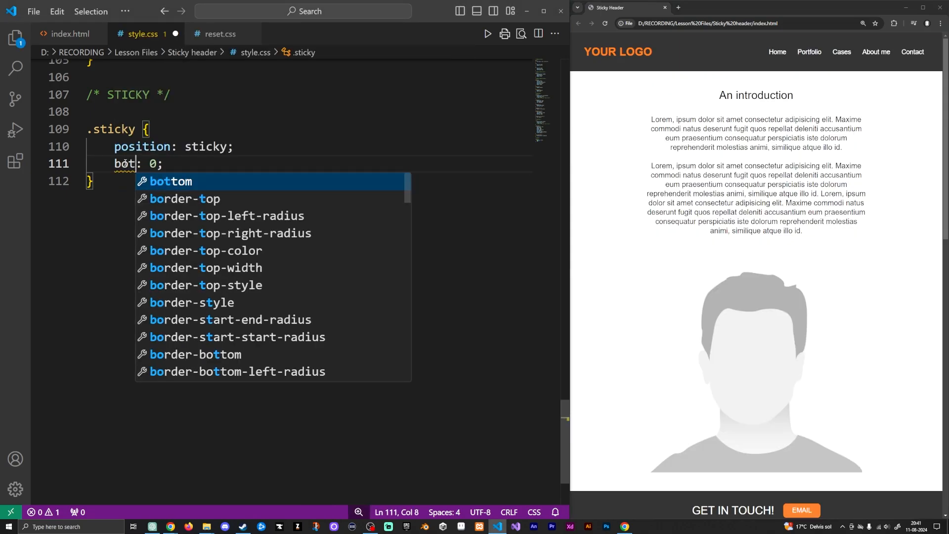
text(tom)
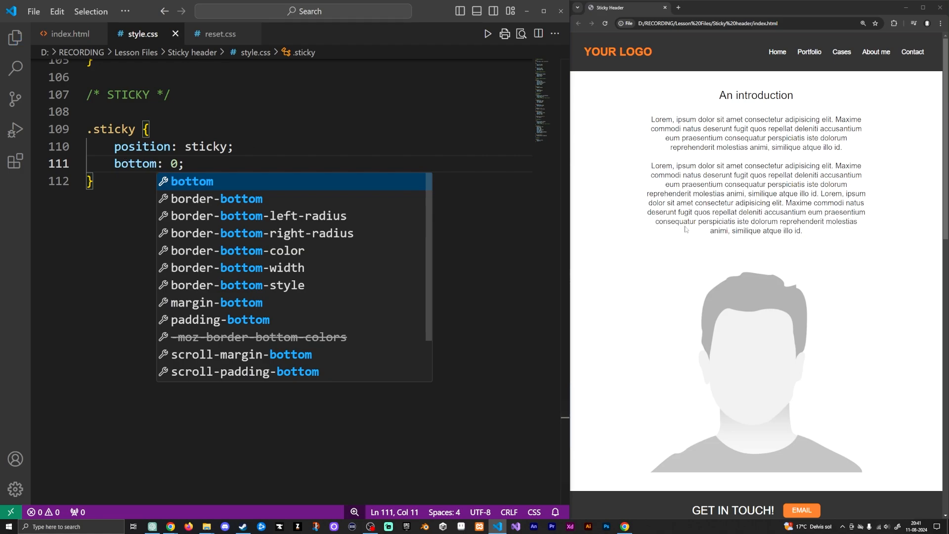
mouse_move(666, 233)
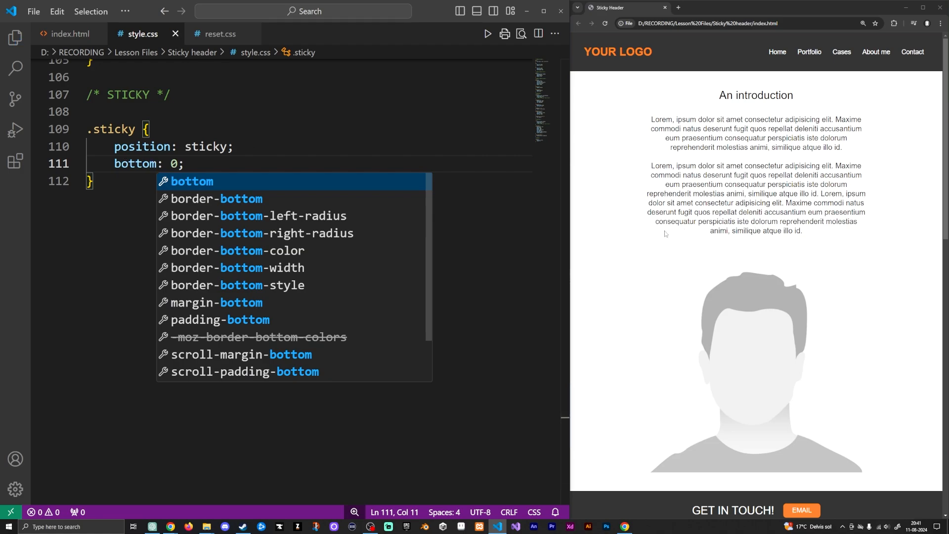
click(605, 24)
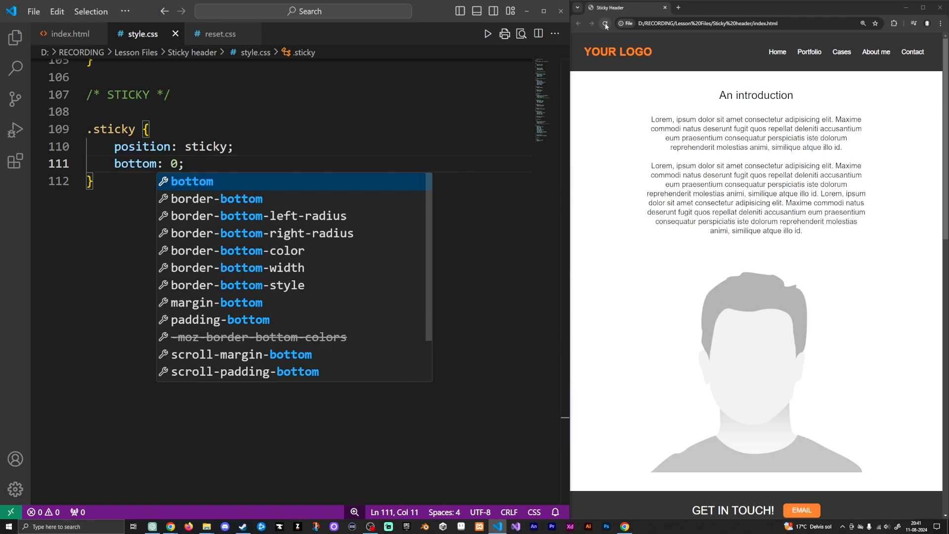
click(605, 23)
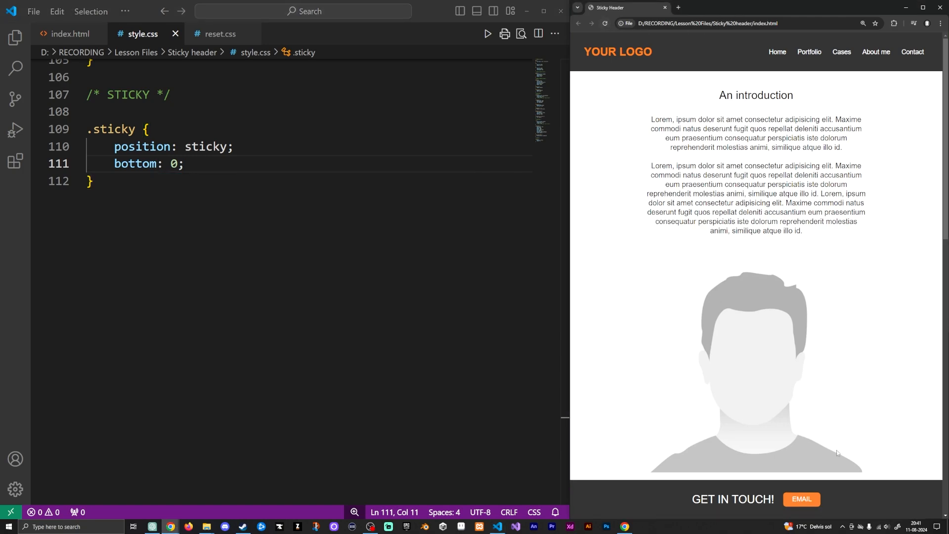
mouse_move(783, 312)
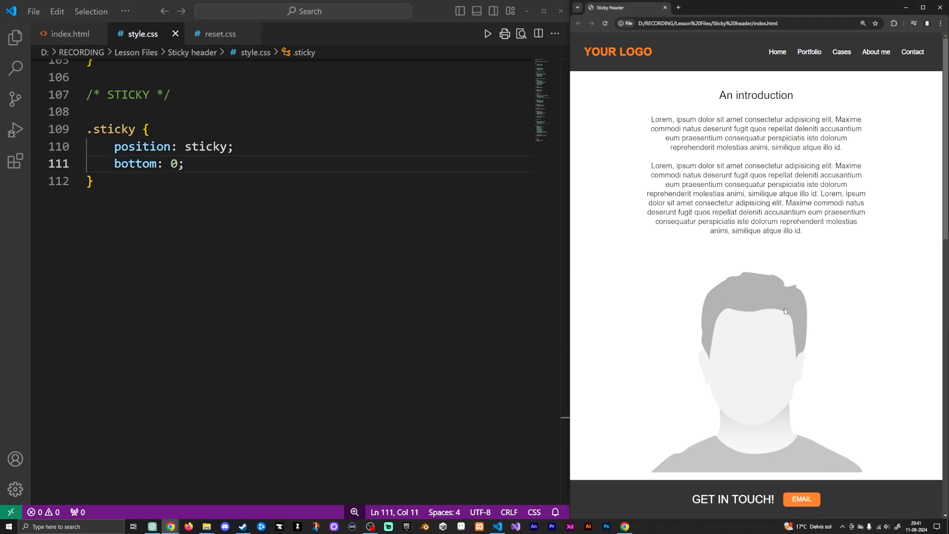
scroll(down, 3)
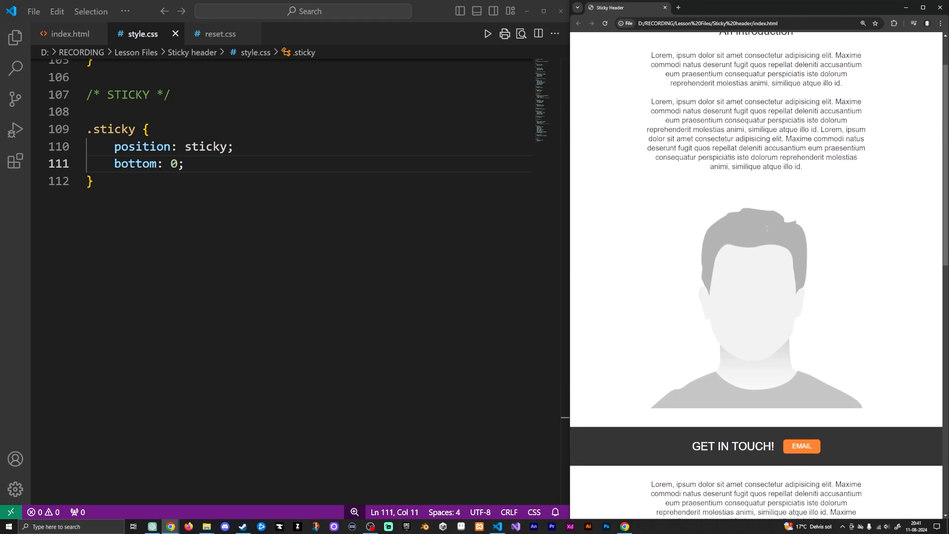
scroll(down, 3)
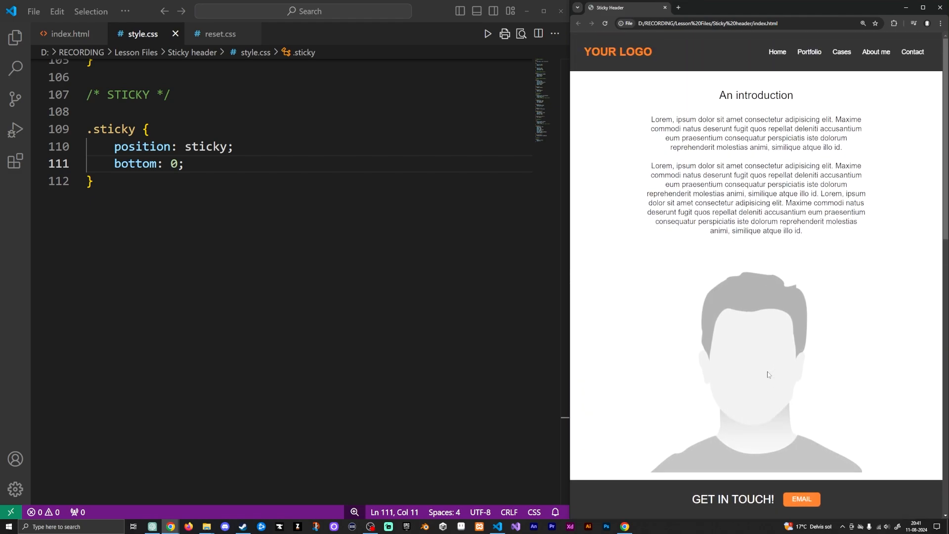
Restore the .sticky rule to top: 0 and save style.css.
text(t)
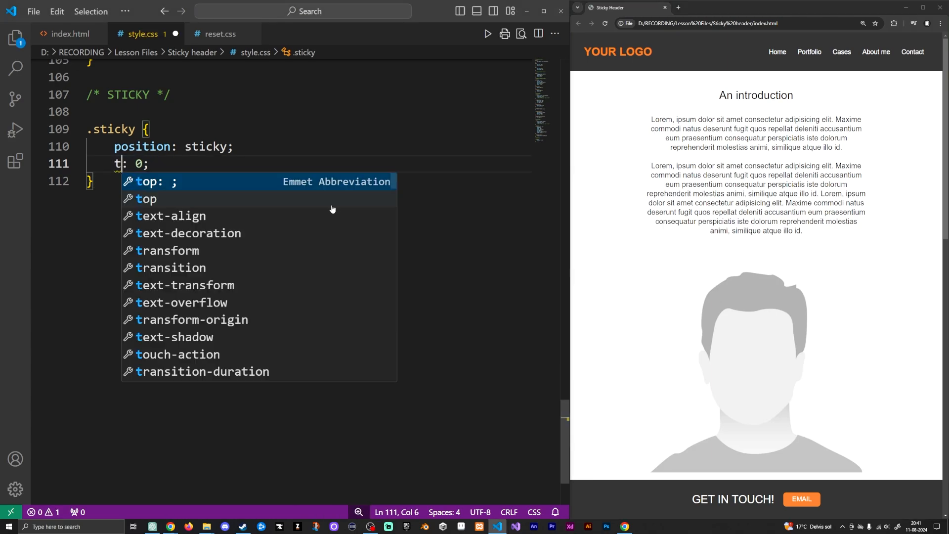
text(op)
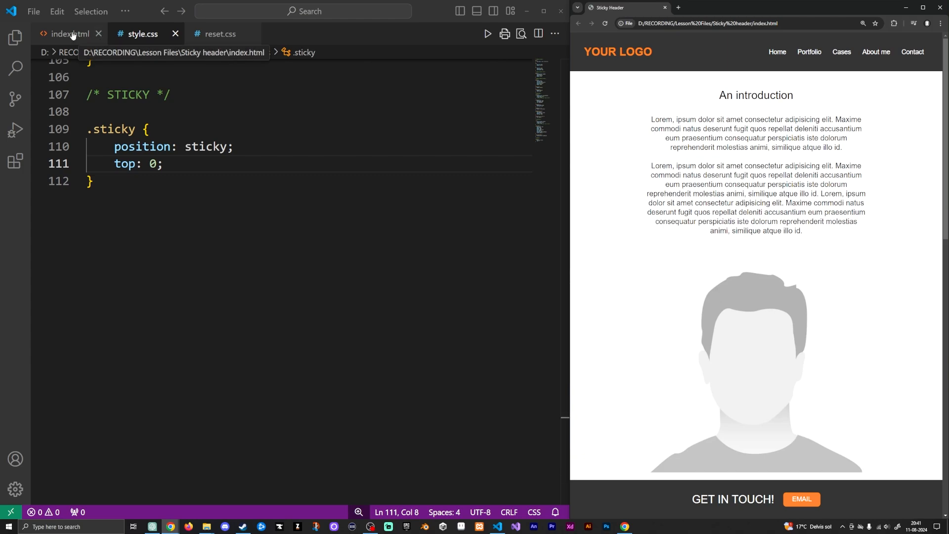
Insert a lorem ipsum <p> above <header> in index.html and check it in Chrome.
click(66, 34)
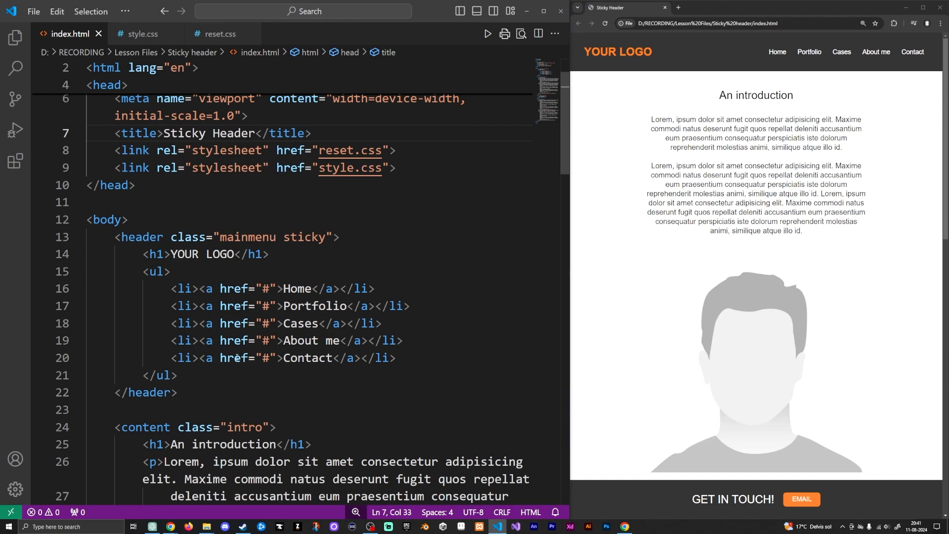
drag(140, 369, 198, 403)
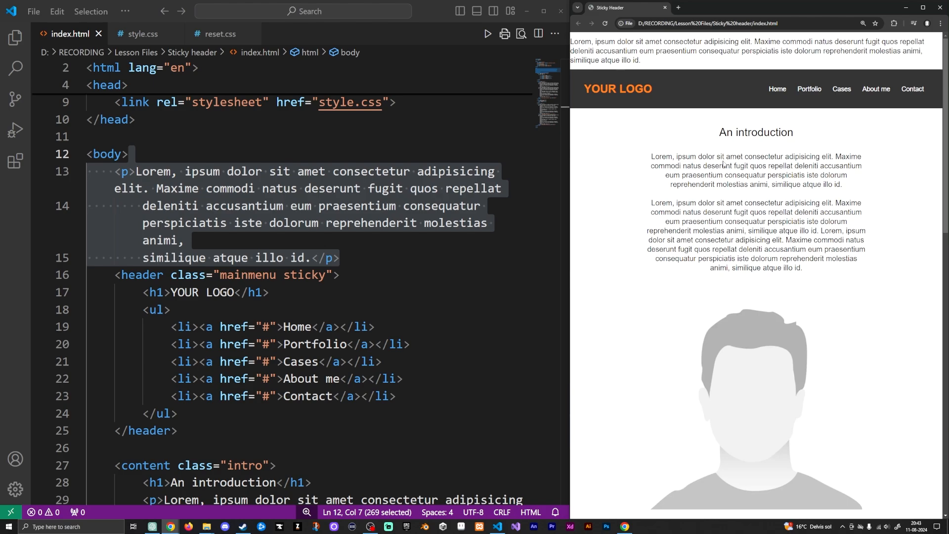
scroll(down, 3)
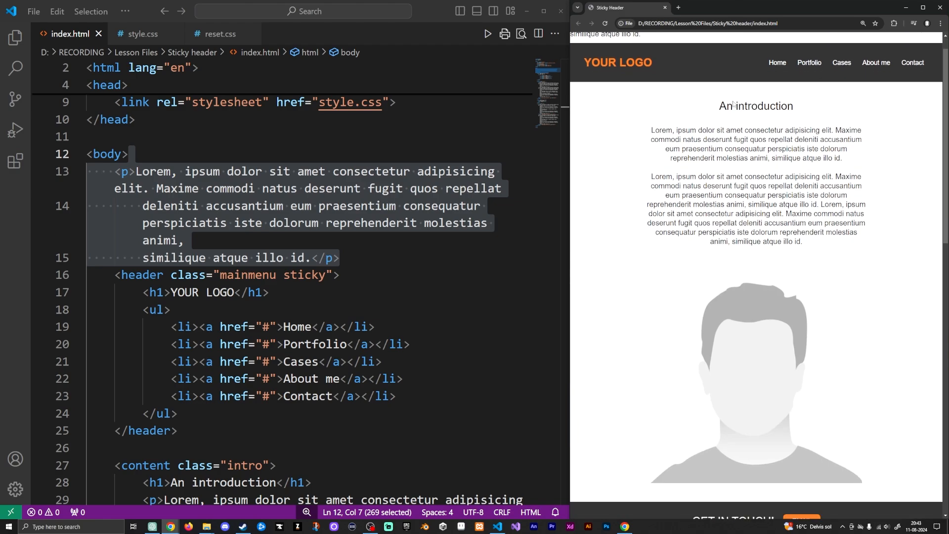
scroll(down, 3)
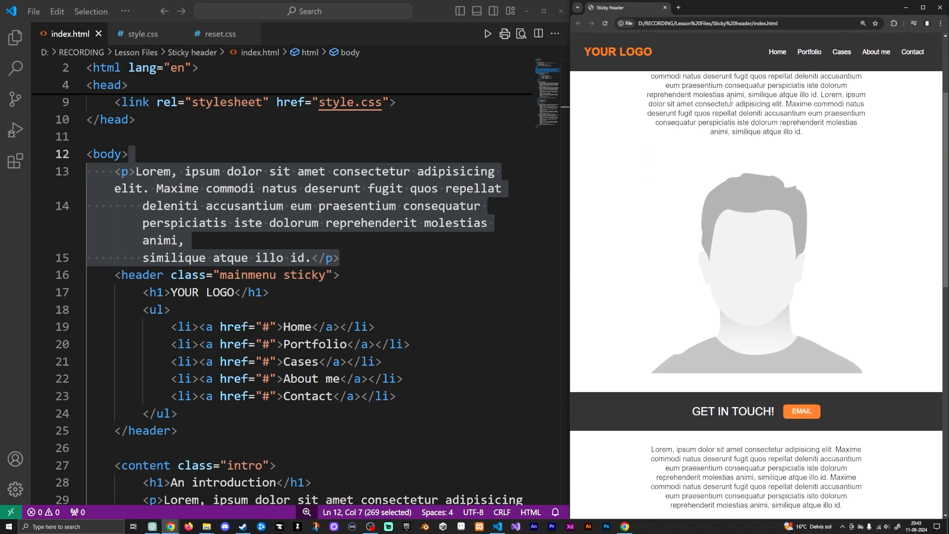